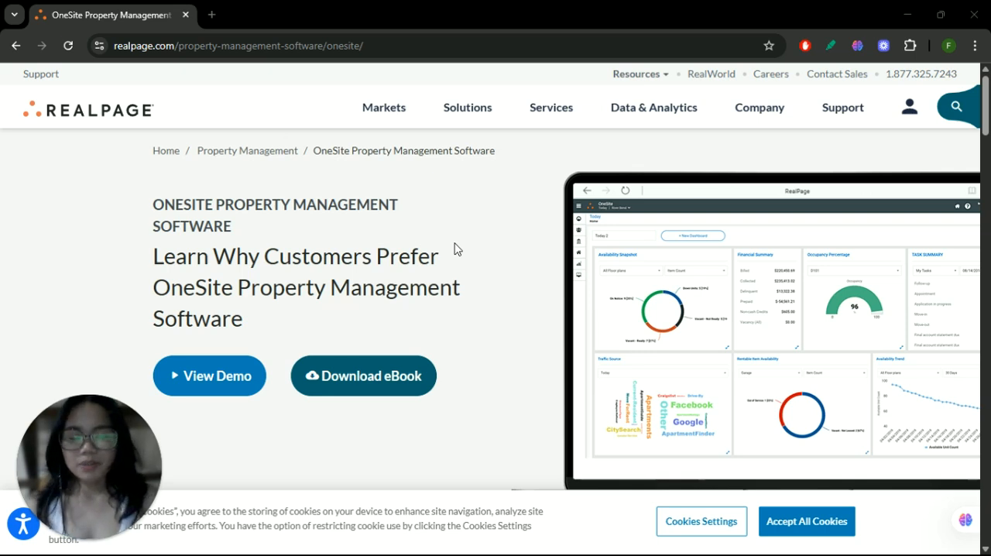
{"action": "scroll", "scroll_direction": "down", "scroll_amount": 3}
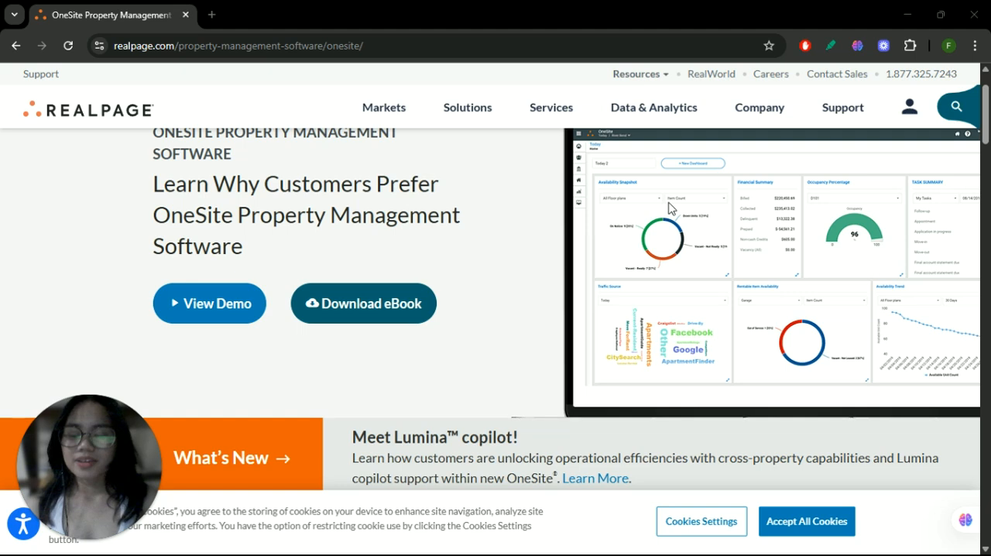
{"action": "mouse_move", "coordinate": [699, 175]}
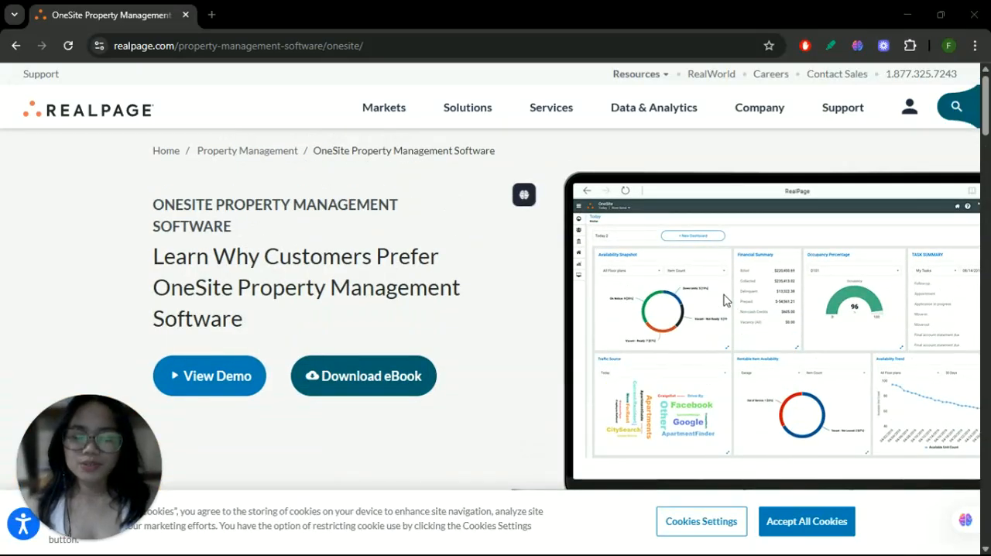
{"action": "scroll", "scroll_direction": "down", "scroll_amount": 3}
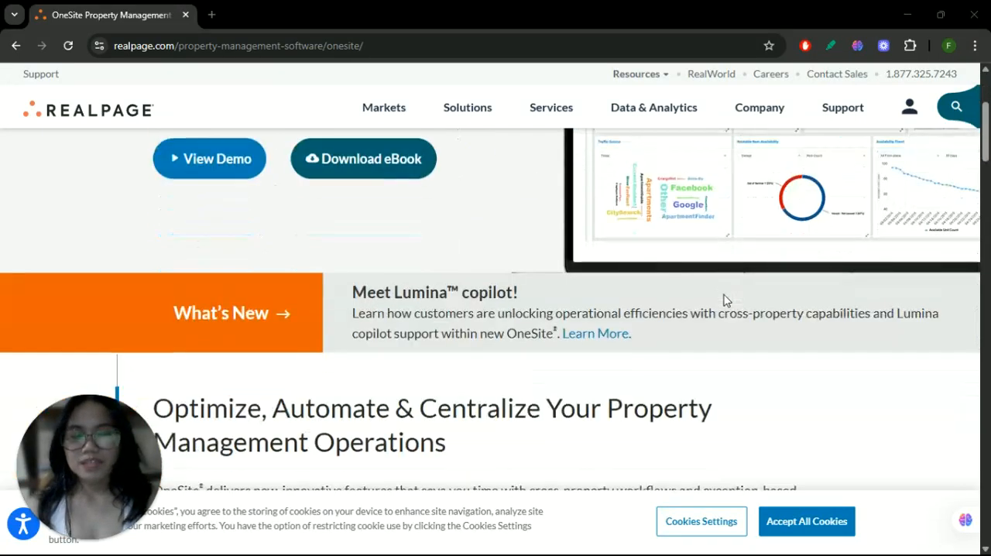
{"action": "scroll", "scroll_direction": "down", "scroll_amount": 3}
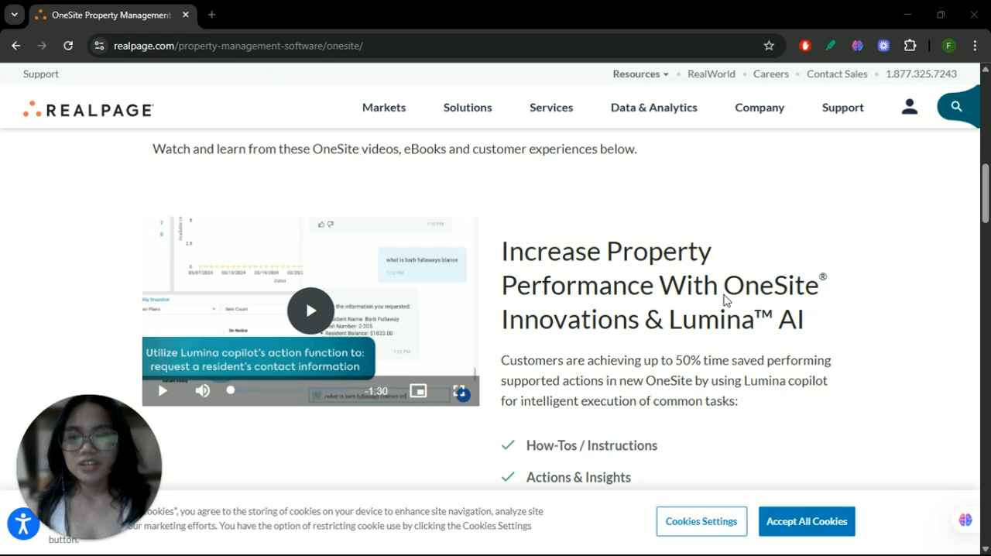
{"action": "scroll", "scroll_direction": "down", "scroll_amount": 3}
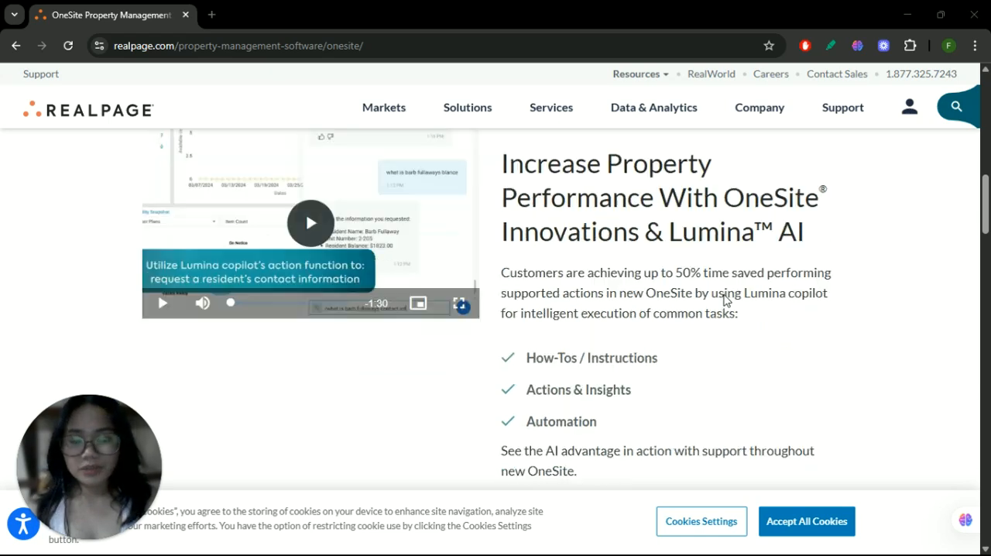
{"action": "scroll", "scroll_direction": "down", "scroll_amount": 3}
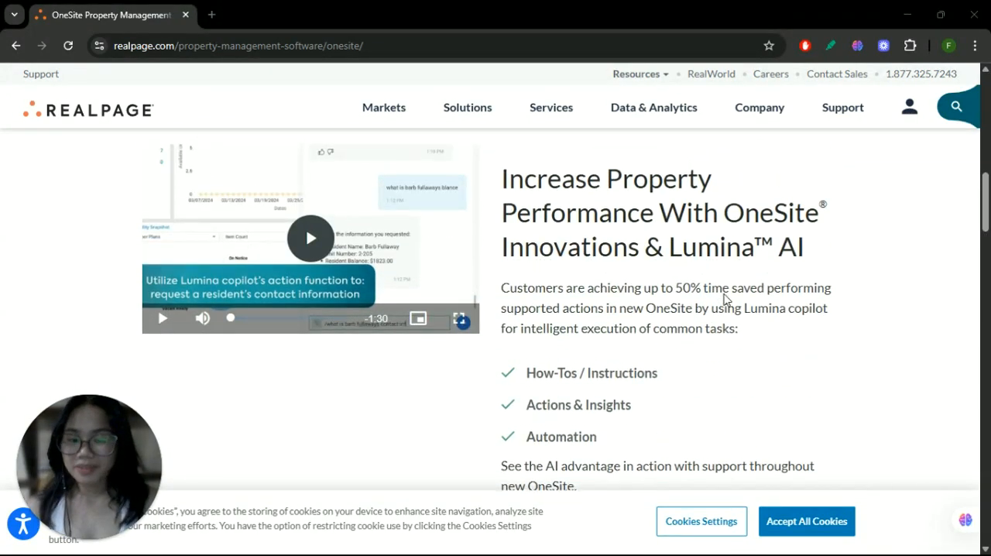